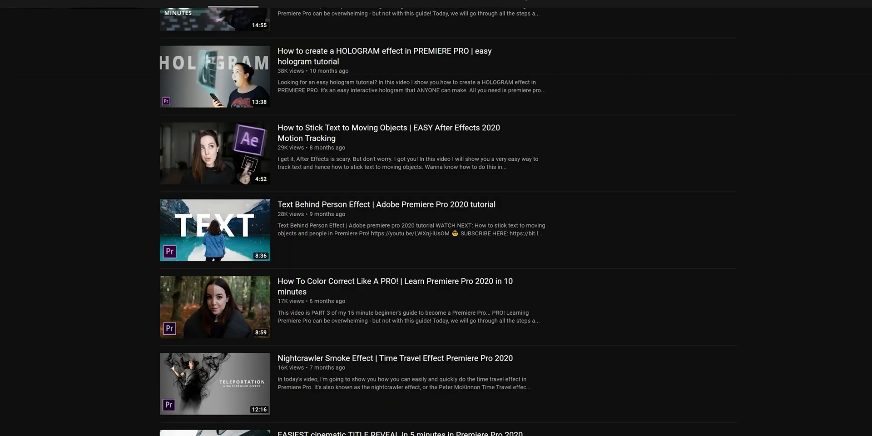
Pick Whoosh 8 from the Sound effects folder and cut C0489 at the 20-second mark
scroll("down", 3)
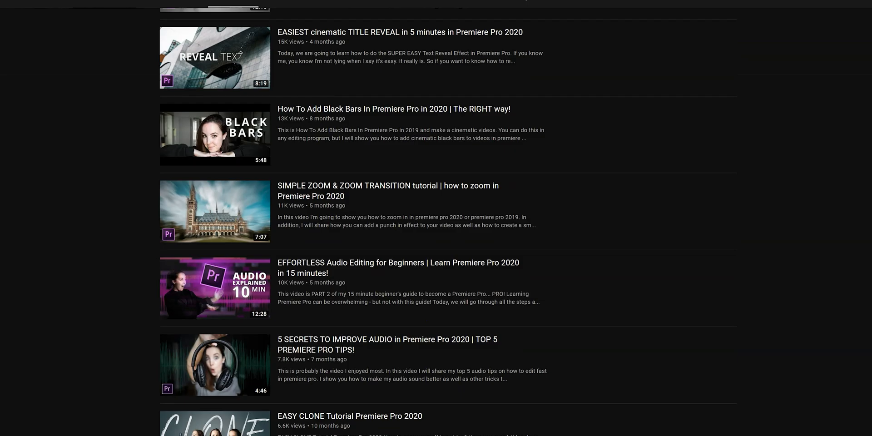
scroll("down", 3)
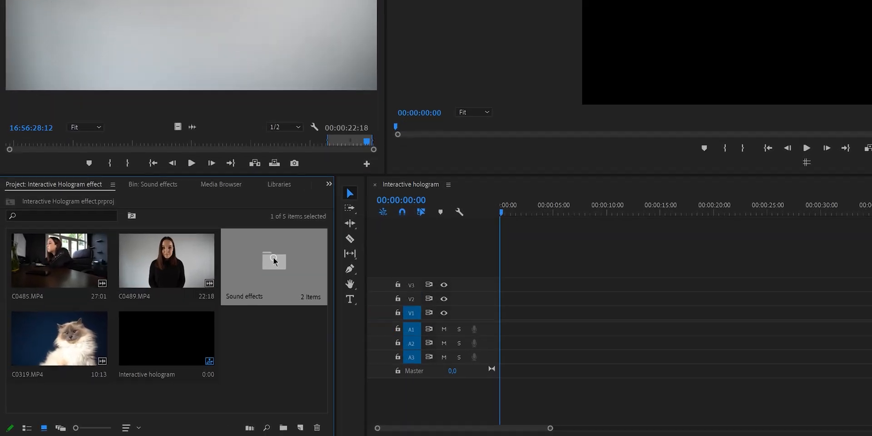
double_click(274, 261)
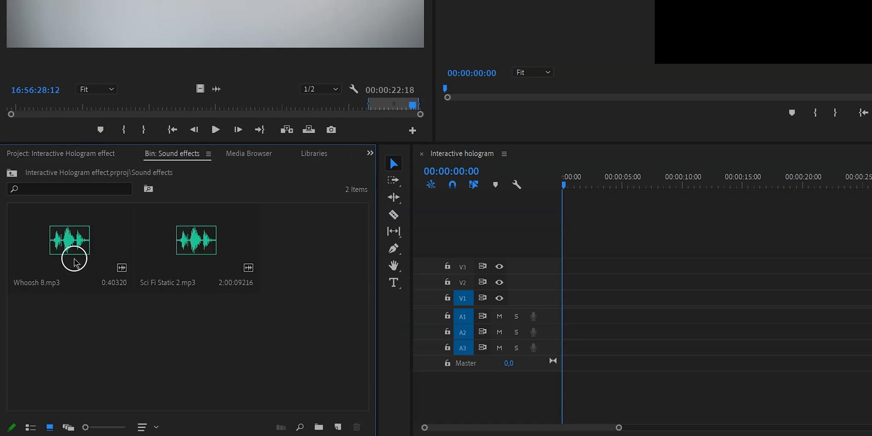
left_click(70, 241)
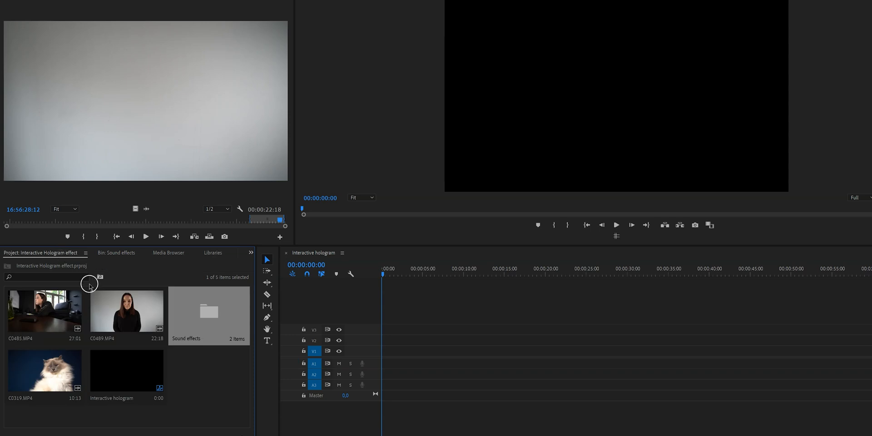
left_click(127, 310)
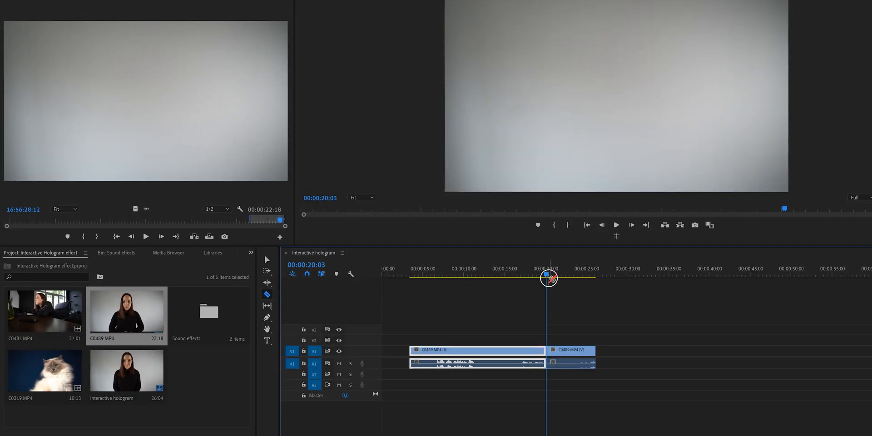
left_click(498, 273)
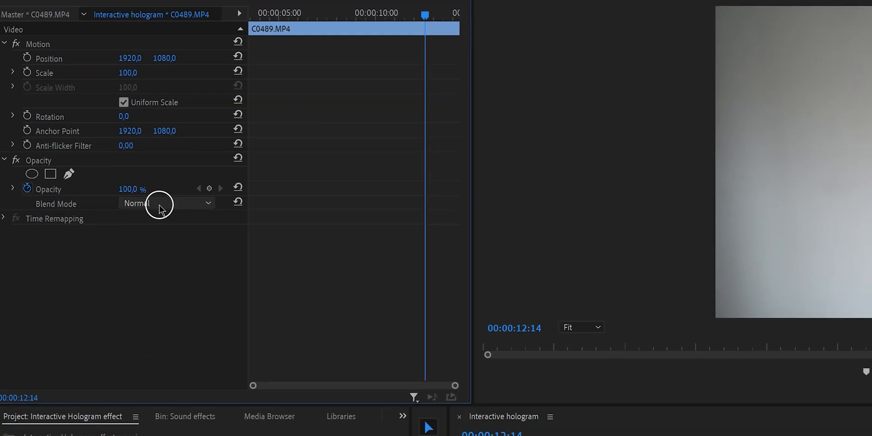
Set the top C0489 copy's blend mode to Divide
left_click(166, 203)
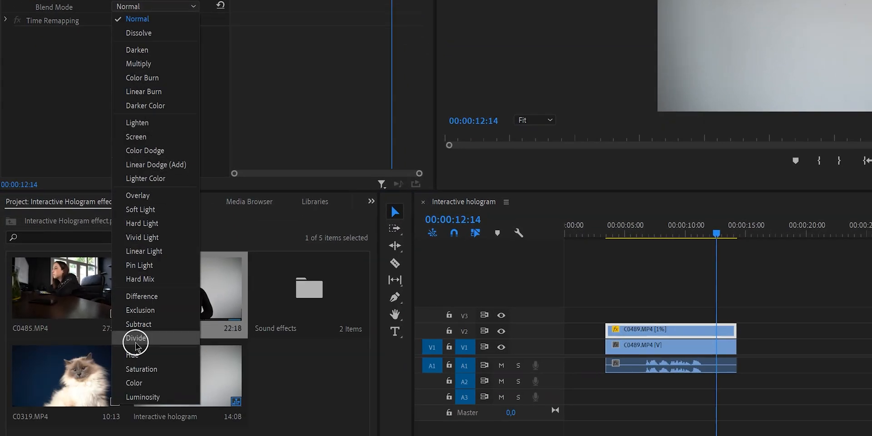
left_click(136, 338)
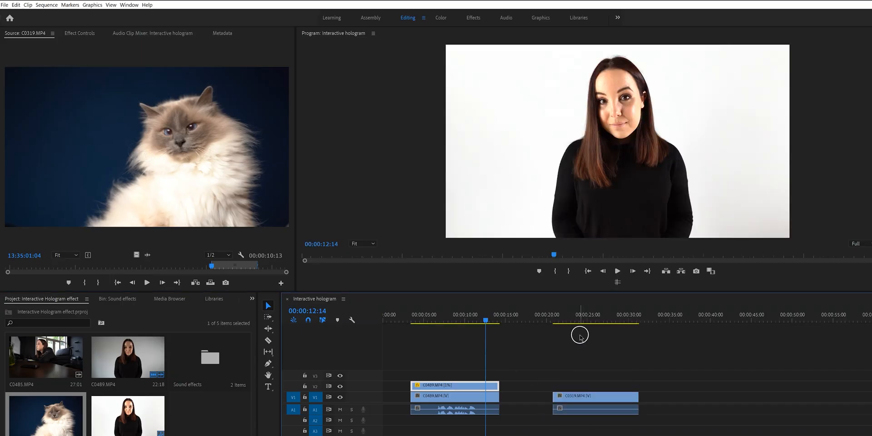
Apply Ultra Key to cat clip C0319, sample its blue backdrop, then remove the clip
left_click(252, 299)
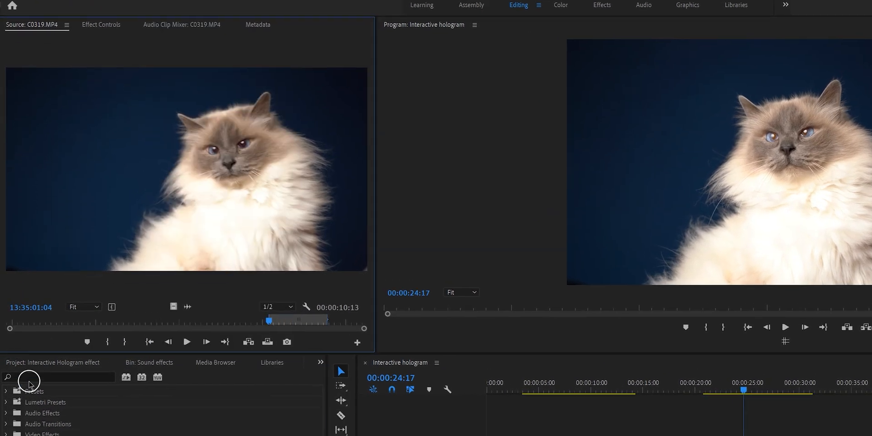
type("ultra key")
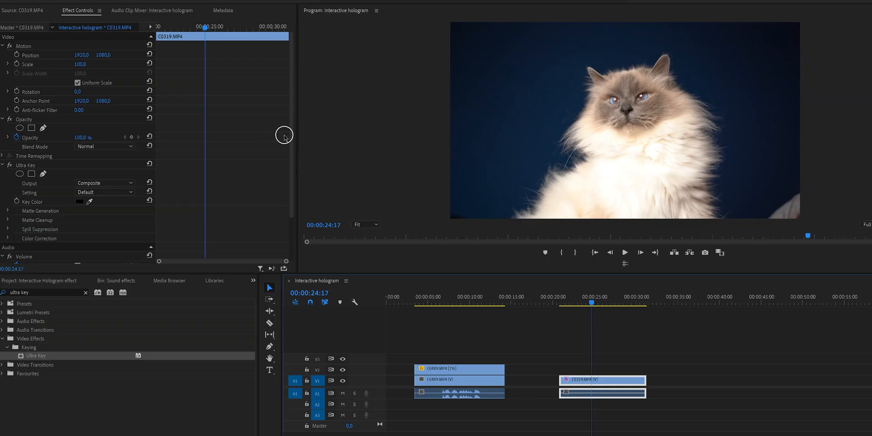
scroll("down", 3)
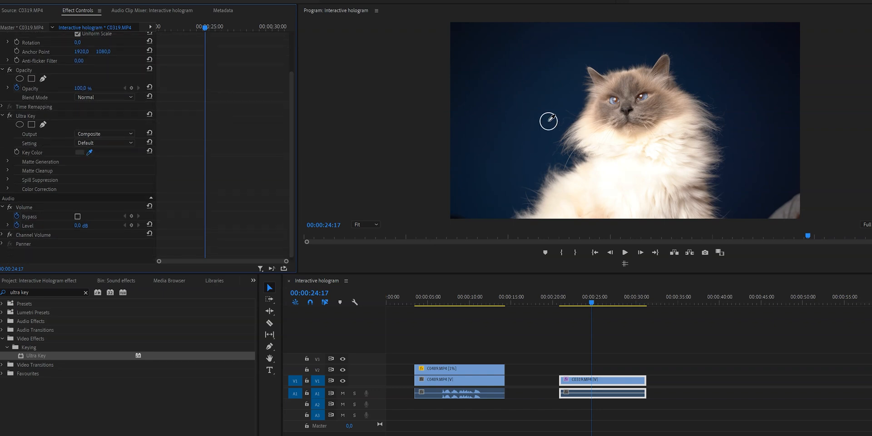
left_click(548, 121)
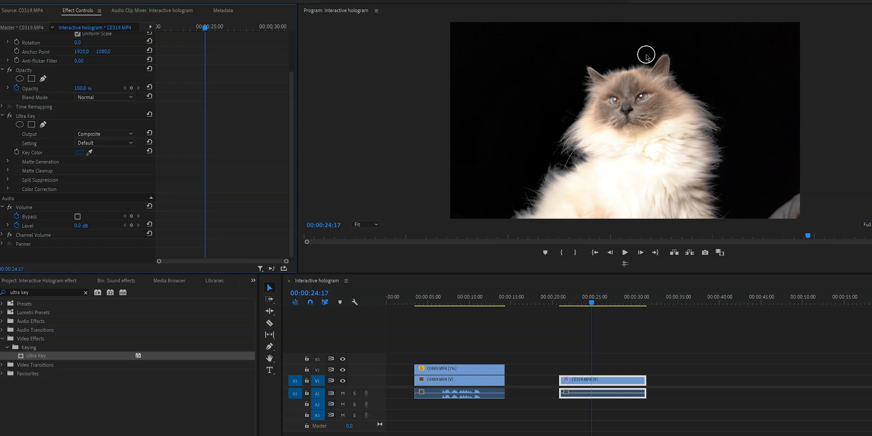
mouse_move(687, 171)
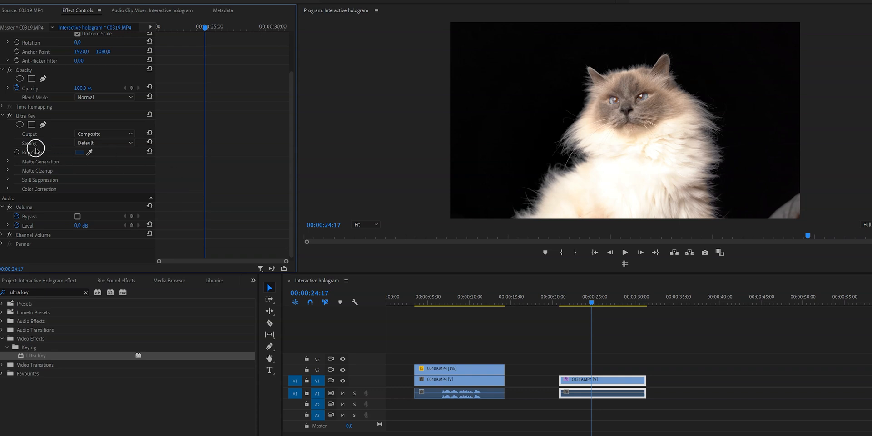
left_click(8, 171)
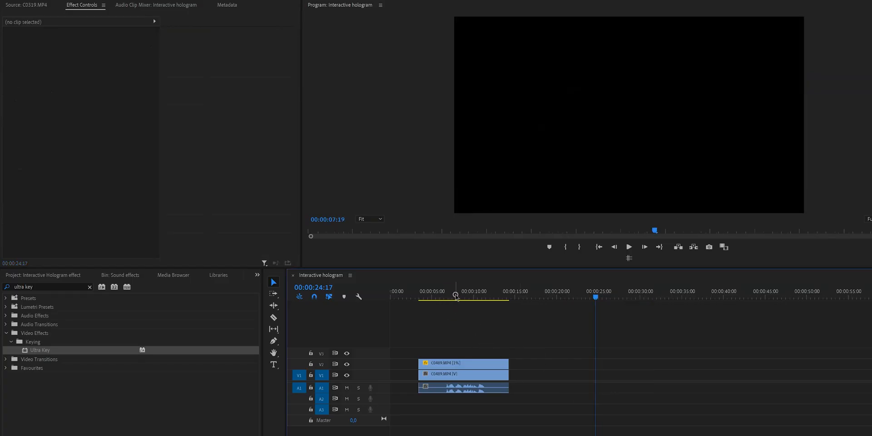
Nest the two stacked C0489 clips from their right-click menu
left_click(464, 375)
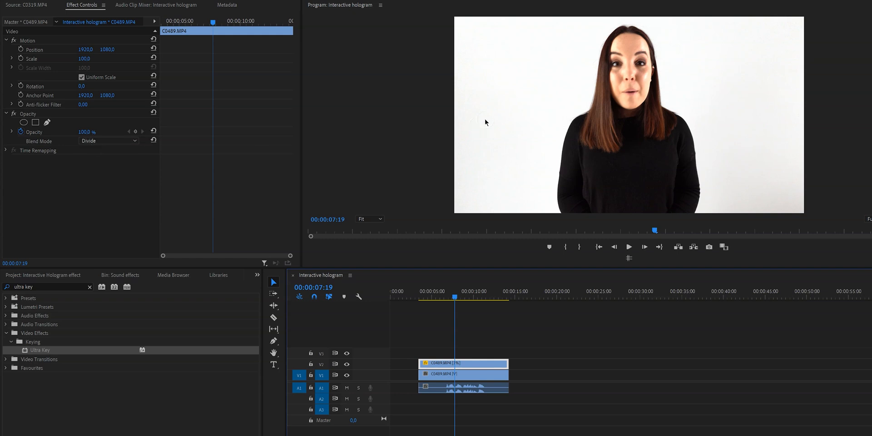
mouse_move(498, 197)
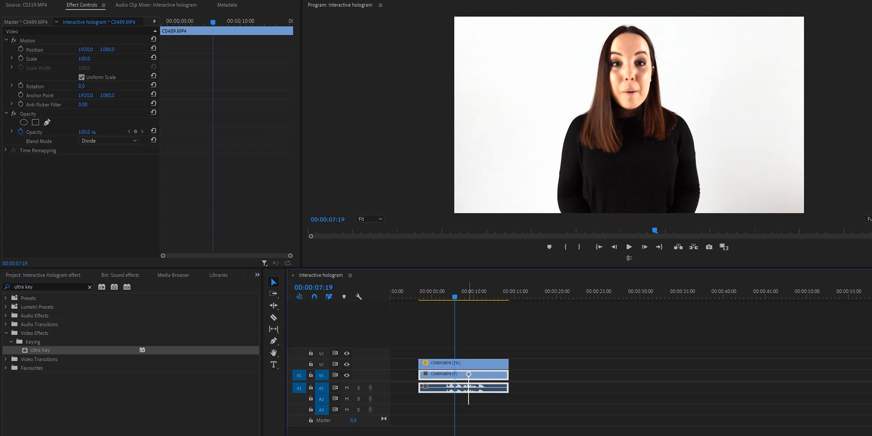
right_click(463, 364)
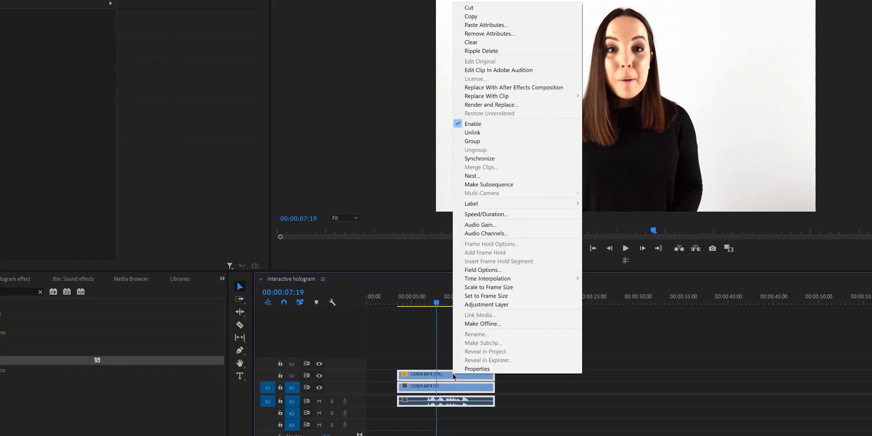
left_click(471, 176)
type("hologram me")
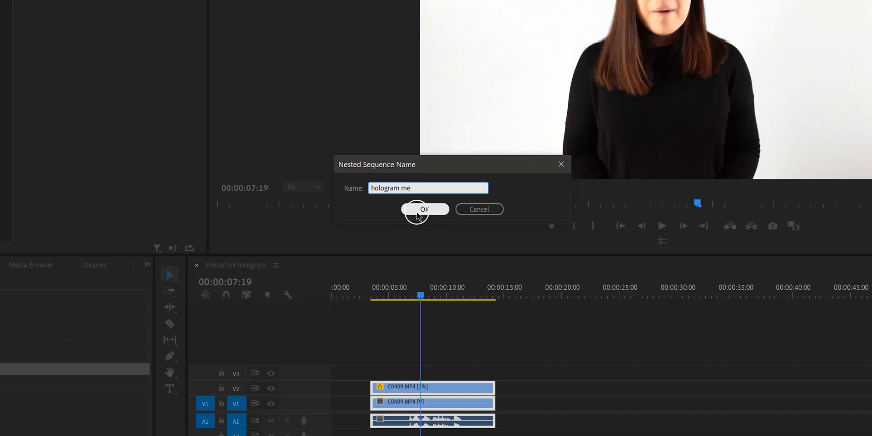
Confirm the 'hologram me' nest, apply Color Key and raise tolerance to about 17
left_click(424, 209)
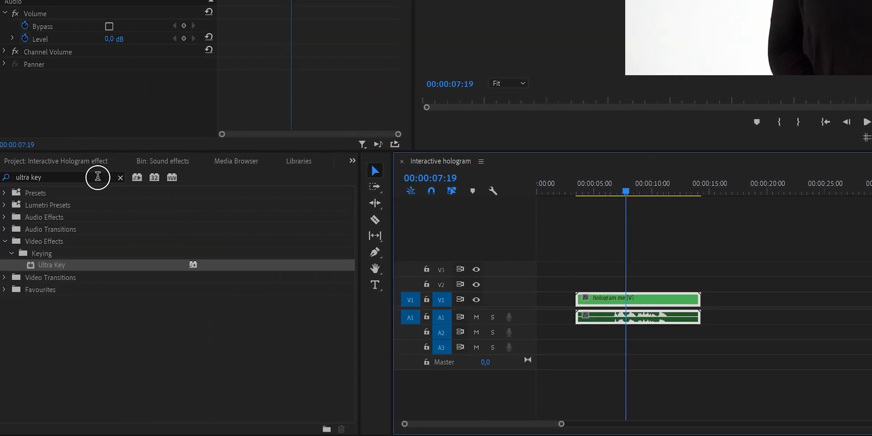
type("co")
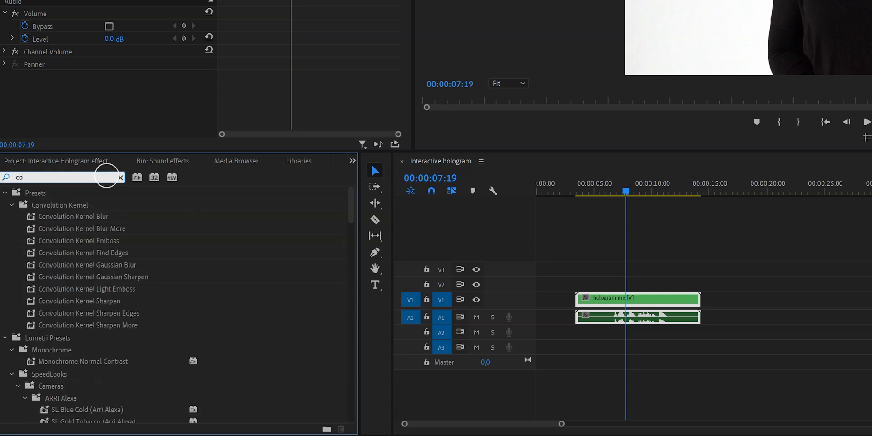
type("color key")
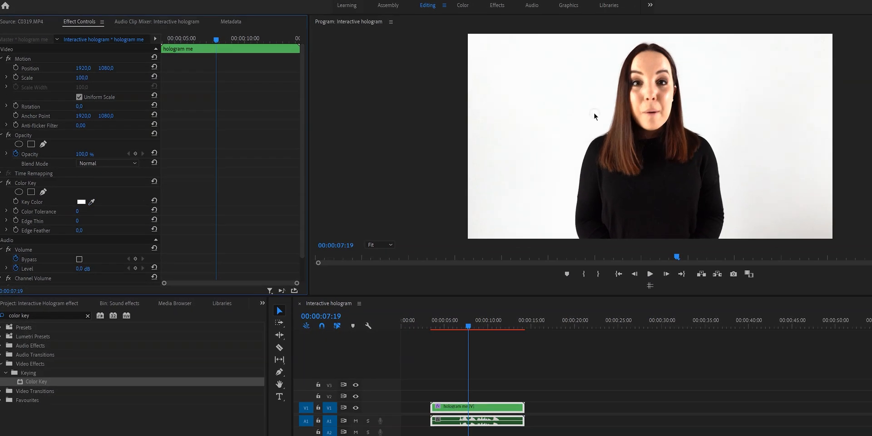
left_click_drag(76, 211, 90, 210)
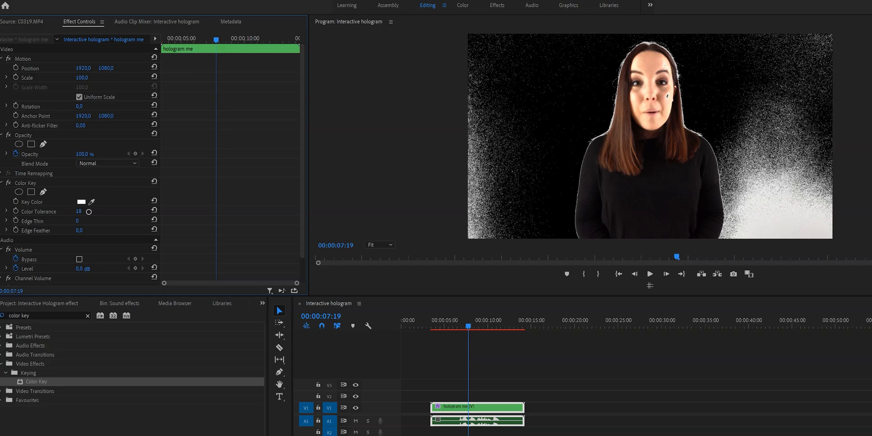
left_click_drag(80, 211, 80, 211)
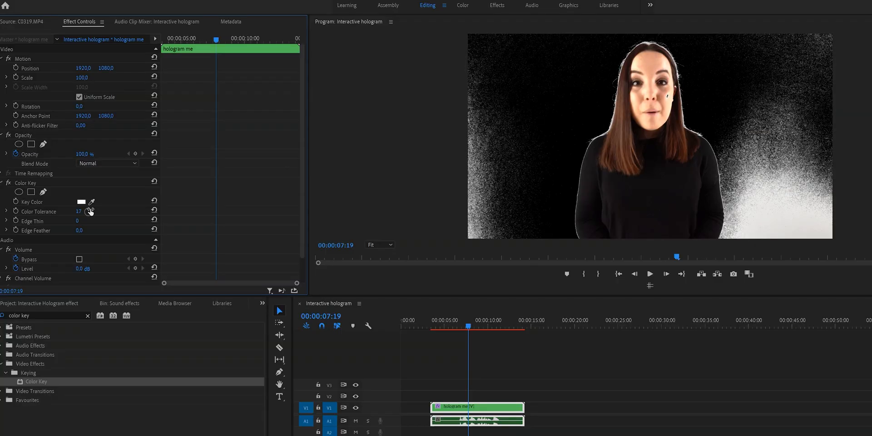
mouse_move(120, 225)
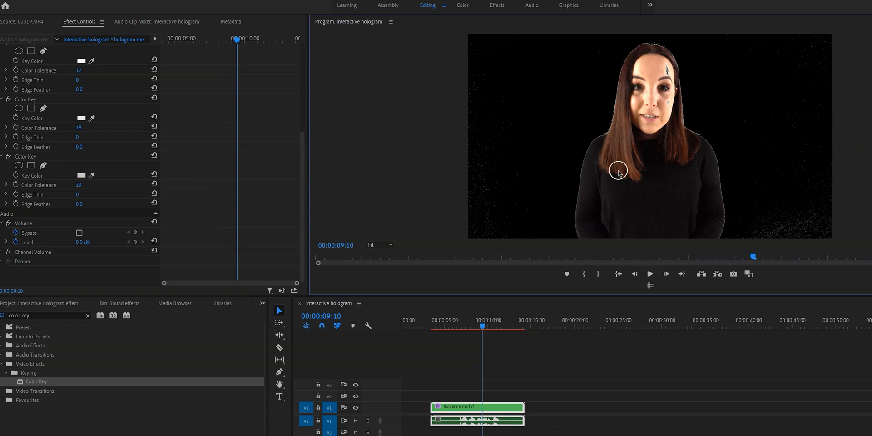
mouse_move(679, 100)
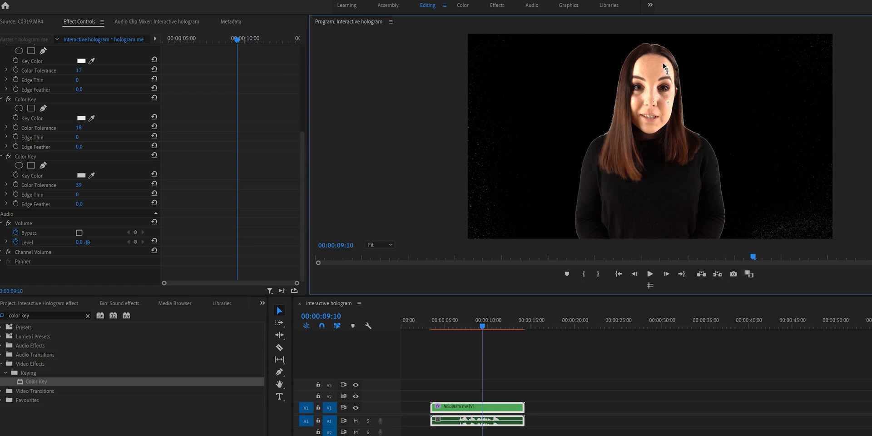
mouse_move(552, 79)
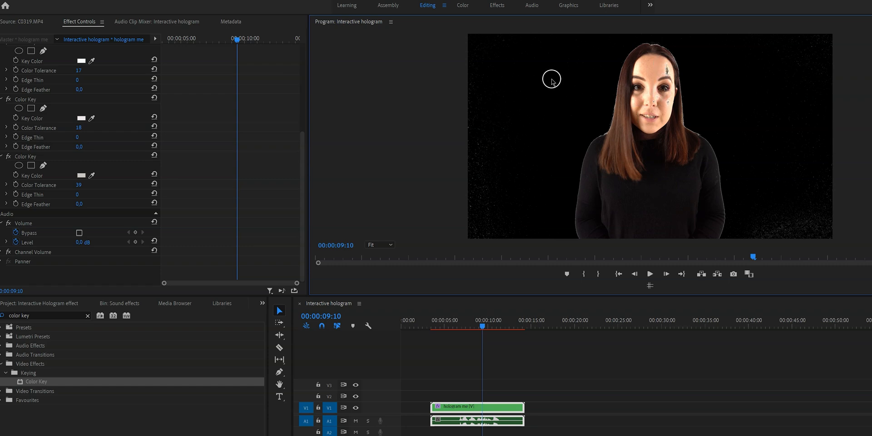
mouse_move(539, 154)
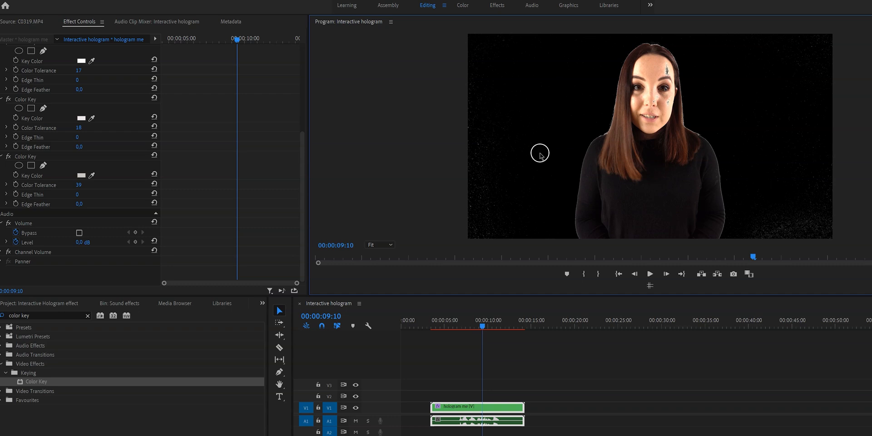
mouse_move(306, 167)
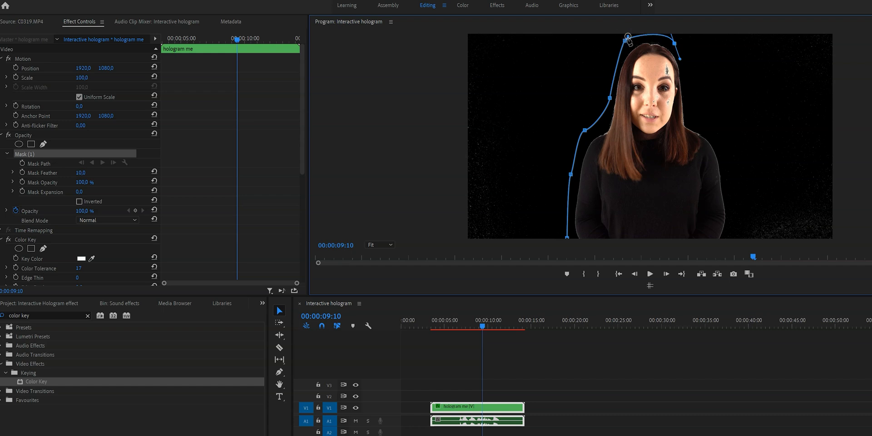
Reshape the opacity mask around the woman's outline
left_click_drag(626, 37, 709, 128)
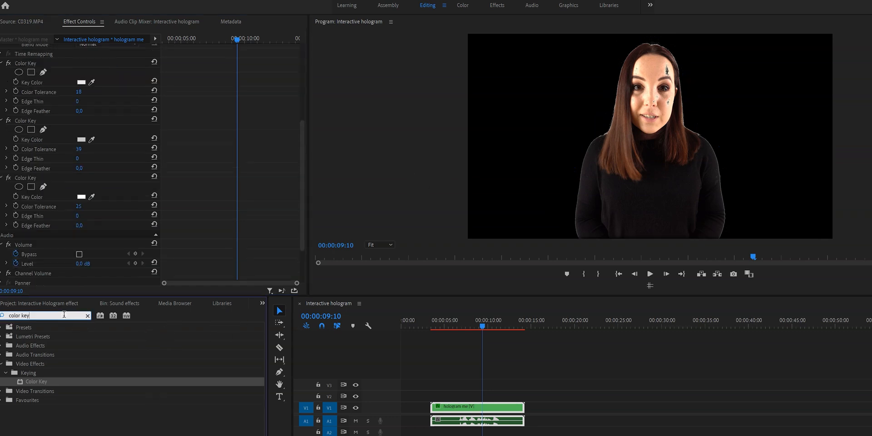
Apply RGB Curves to the hologram clip and bend the red curve
type("rgb")
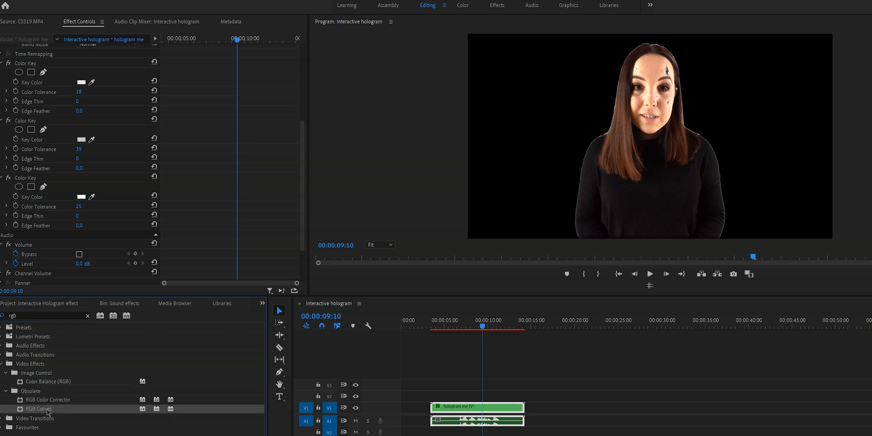
left_click(48, 381)
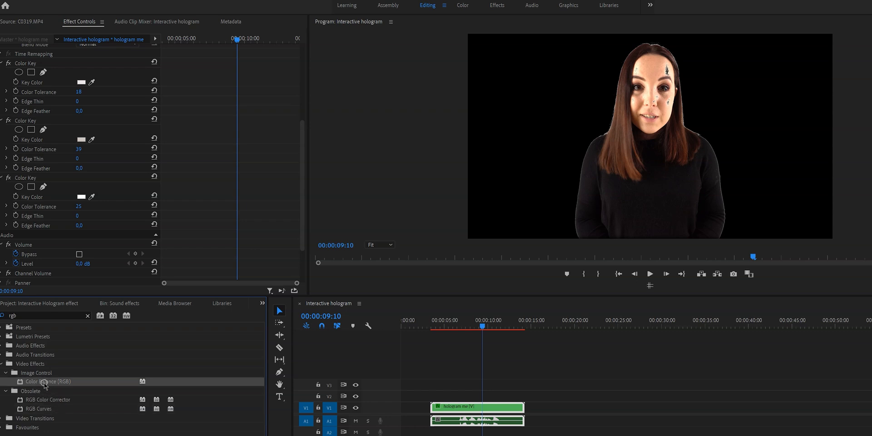
left_click(39, 409)
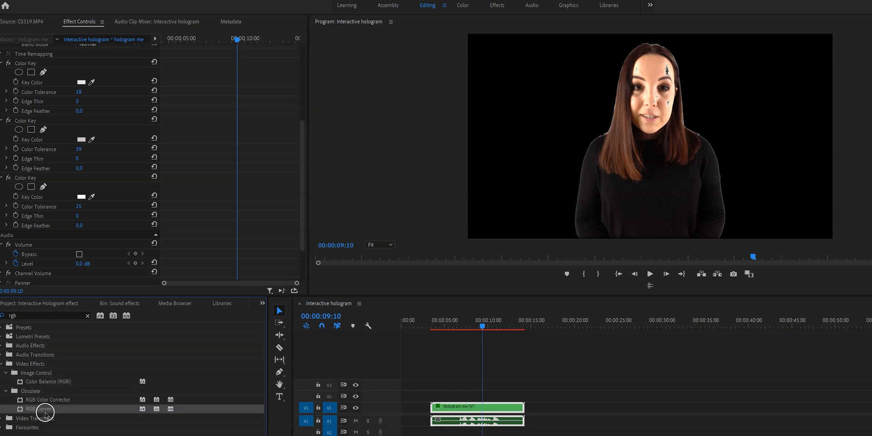
double_click(39, 409)
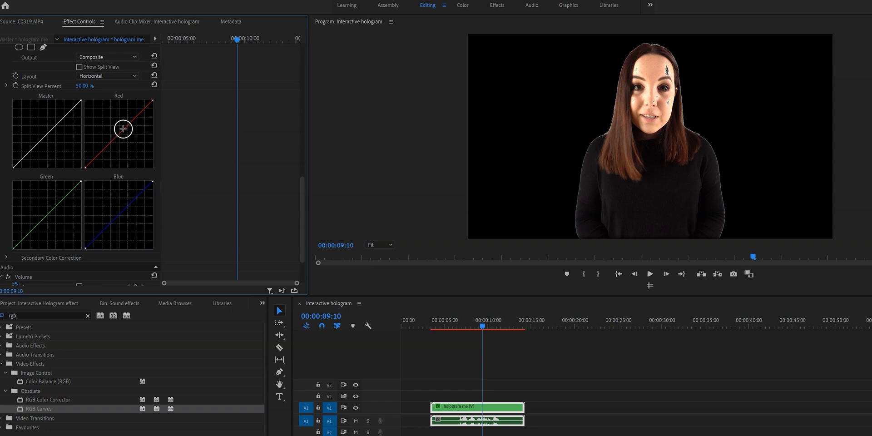
left_click_drag(123, 129, 126, 137)
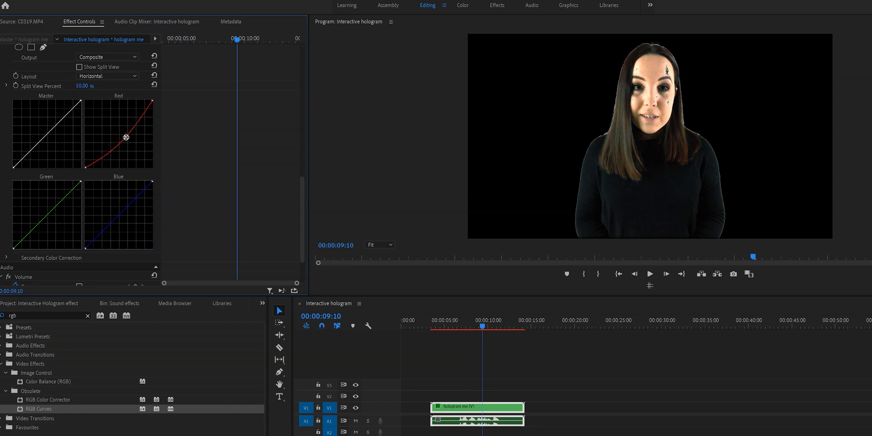
left_click_drag(127, 138, 116, 121)
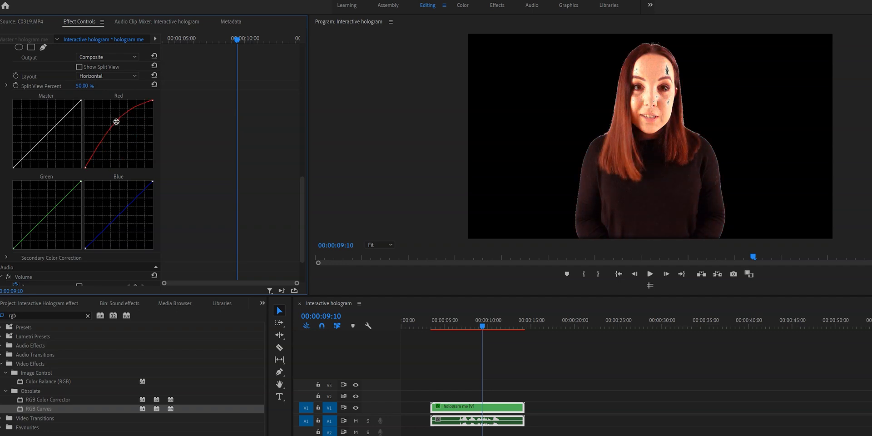
left_click_drag(116, 121, 132, 134)
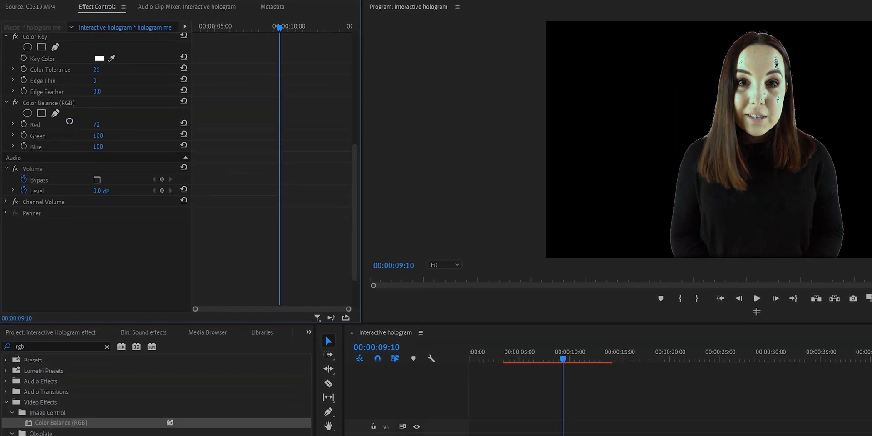
Set Color Balance (RGB) to Red 0, Green 73 and Blue 104
left_click_drag(70, 121, 73, 121)
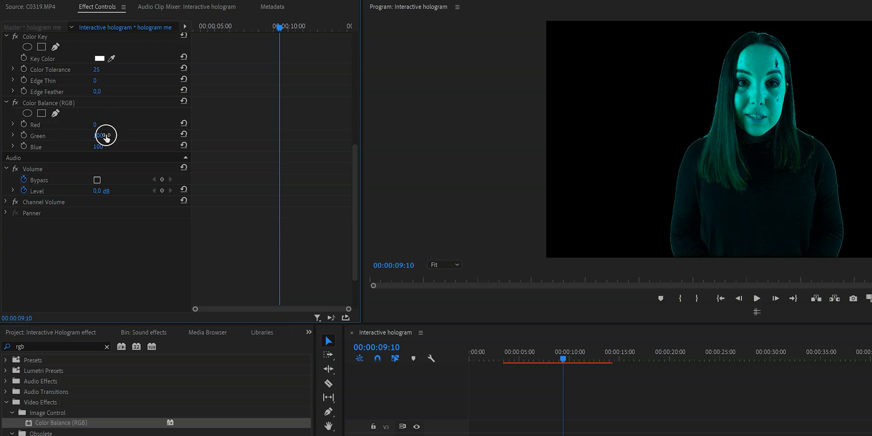
left_click_drag(103, 136, 89, 136)
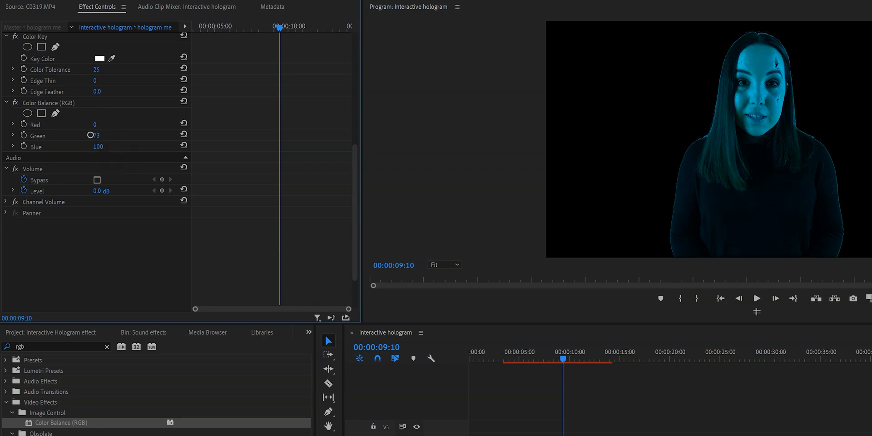
left_click_drag(89, 135, 107, 149)
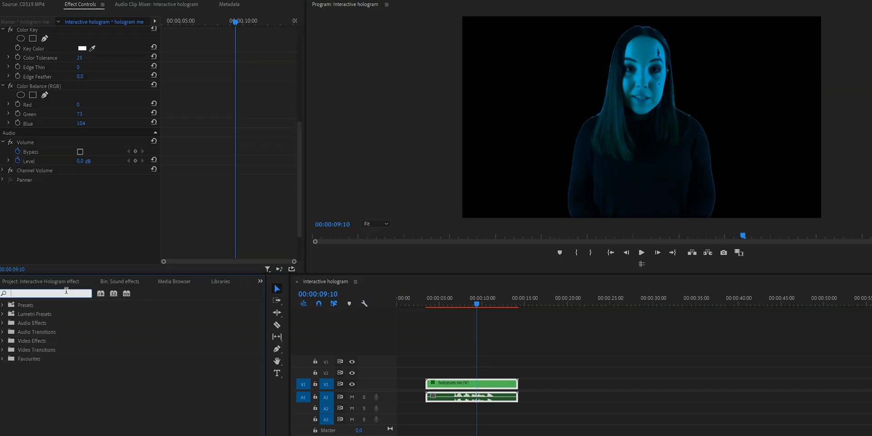
Apply a Square Wave Warp with wave height 14 and width 9
type("wave warp")
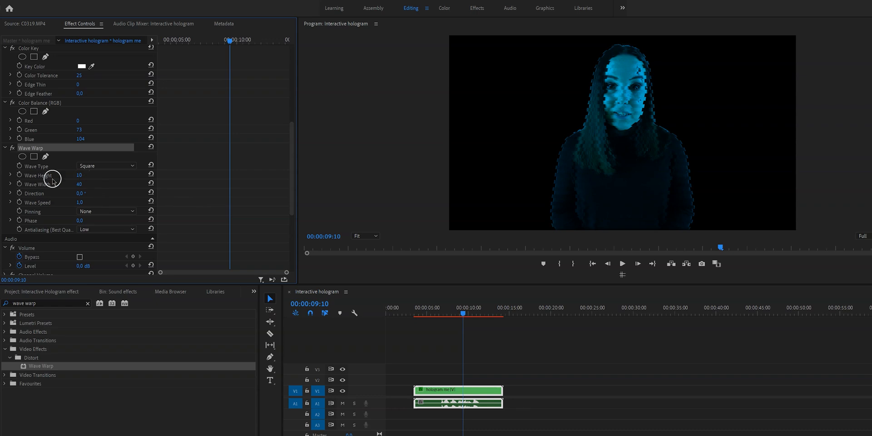
left_click_drag(79, 174, 79, 174)
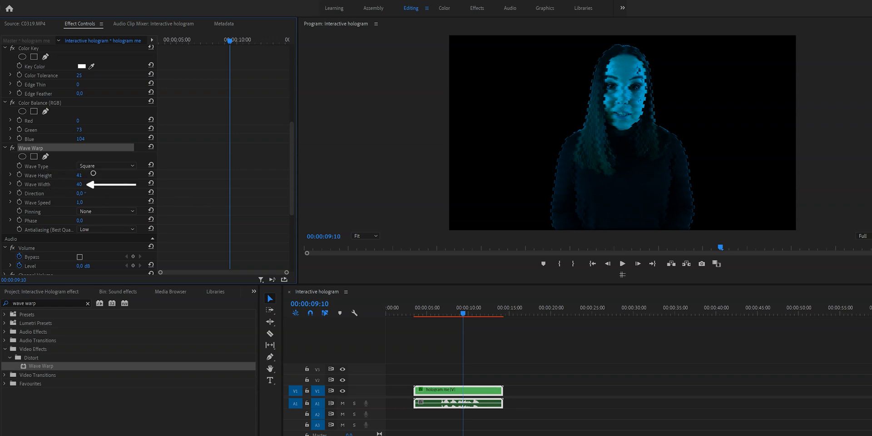
left_click_drag(80, 175, 80, 175)
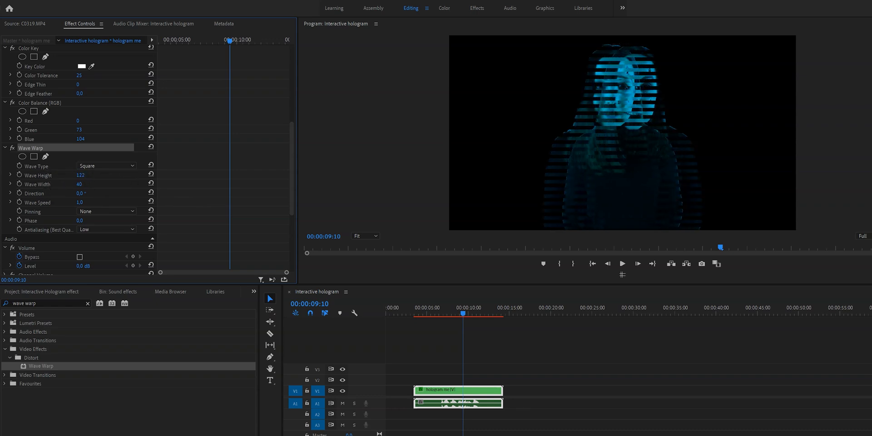
left_click_drag(80, 175, 79, 175)
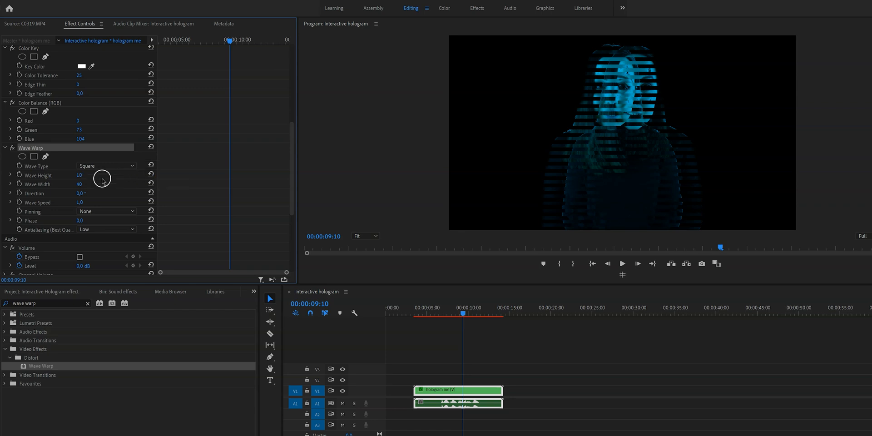
left_click_drag(79, 184, 101, 184)
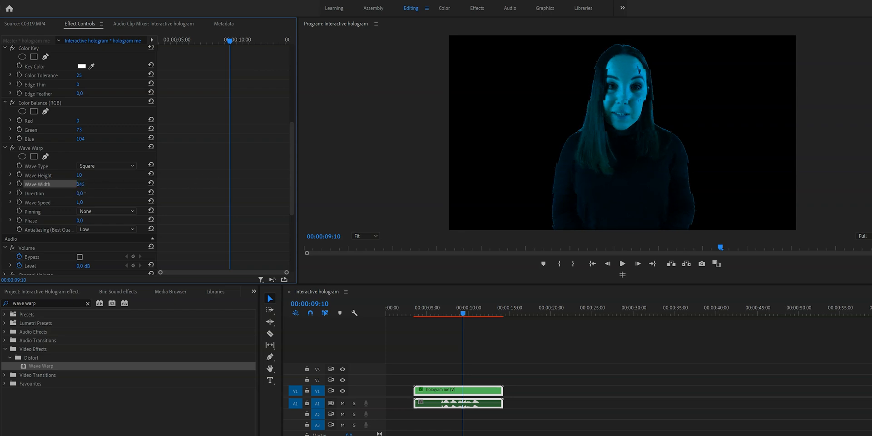
left_click_drag(80, 184, 69, 184)
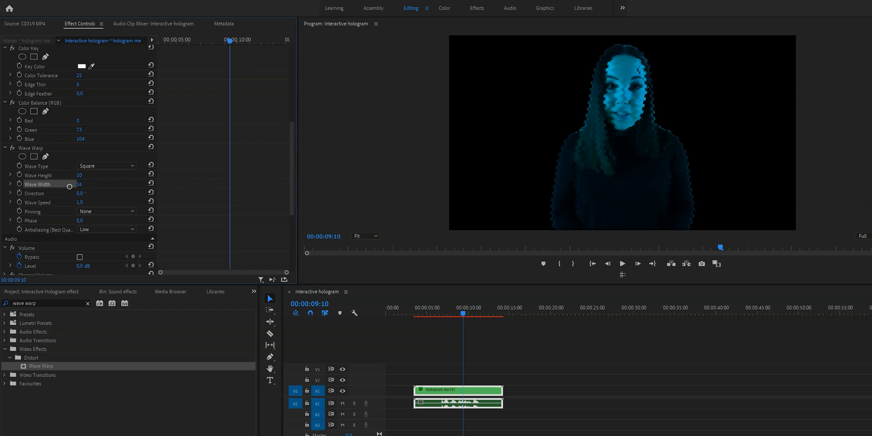
left_click_drag(75, 184, 106, 193)
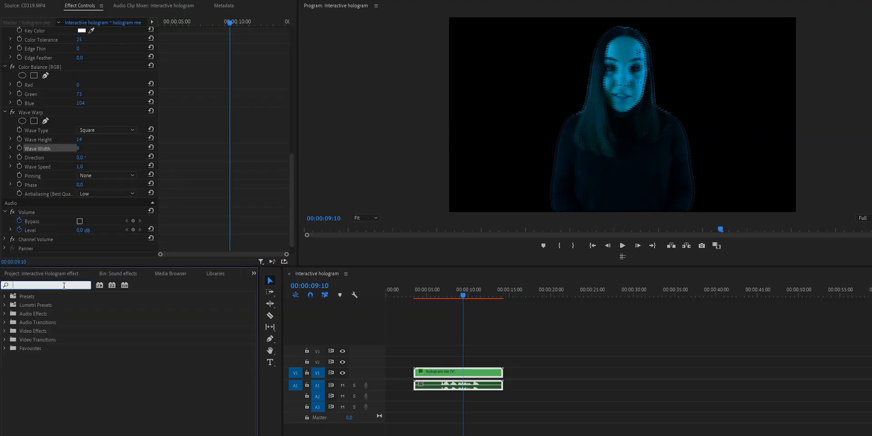
Apply the Noise effect and set Amount of Noise to 12%
type("noise")
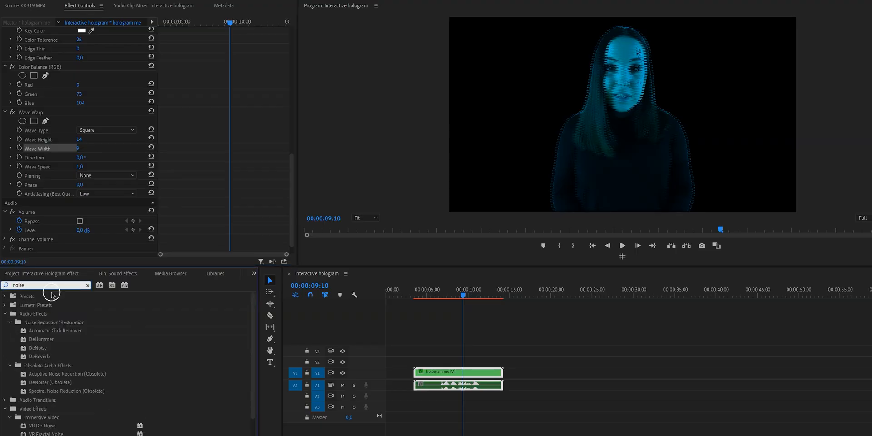
scroll("down", 3)
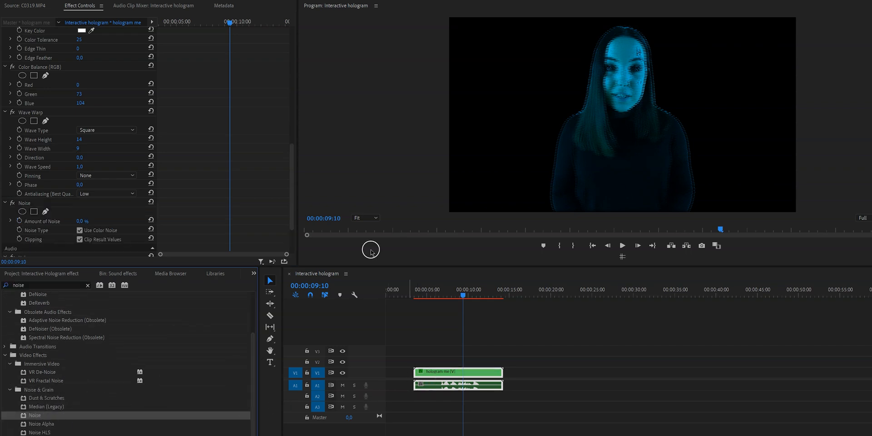
scroll("down", 3)
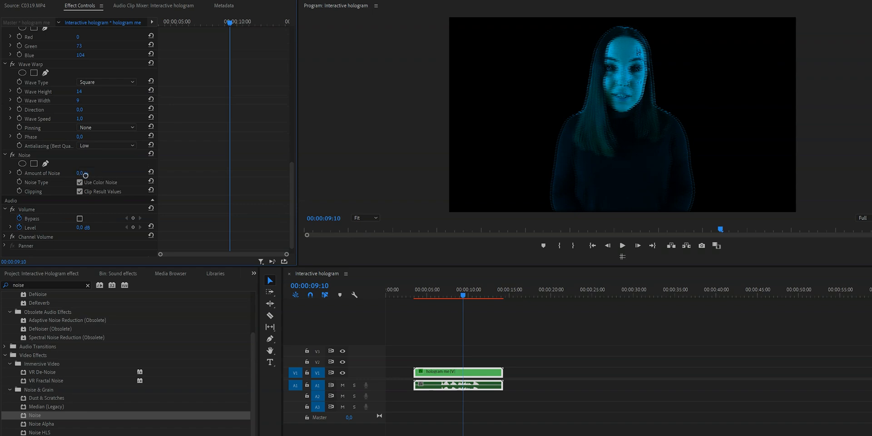
left_click_drag(80, 173, 92, 173)
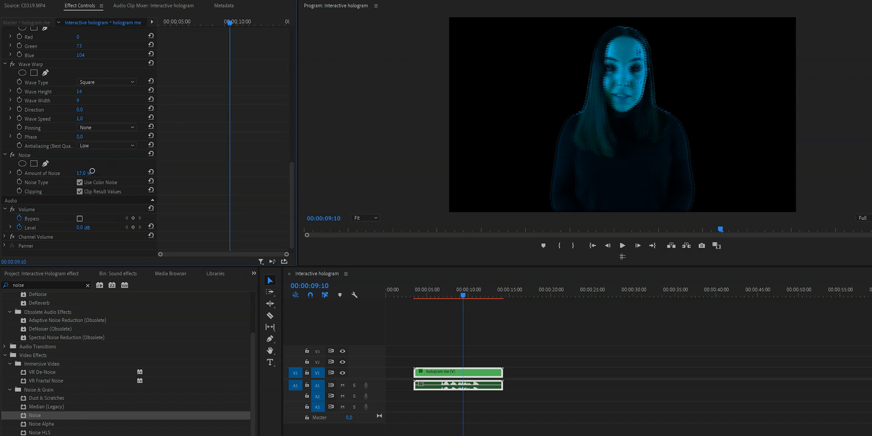
left_click_drag(86, 173, 78, 173)
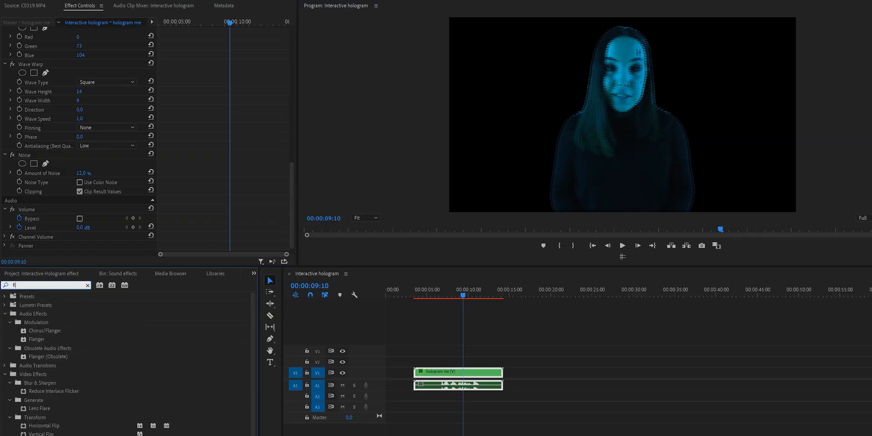
Apply Horizontal Flip to the hologram clip, then return to the project's media clips
type("flip")
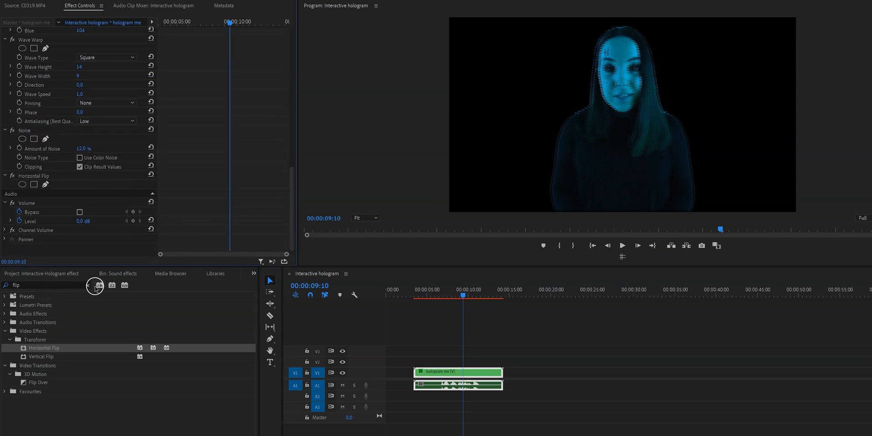
left_click(458, 371)
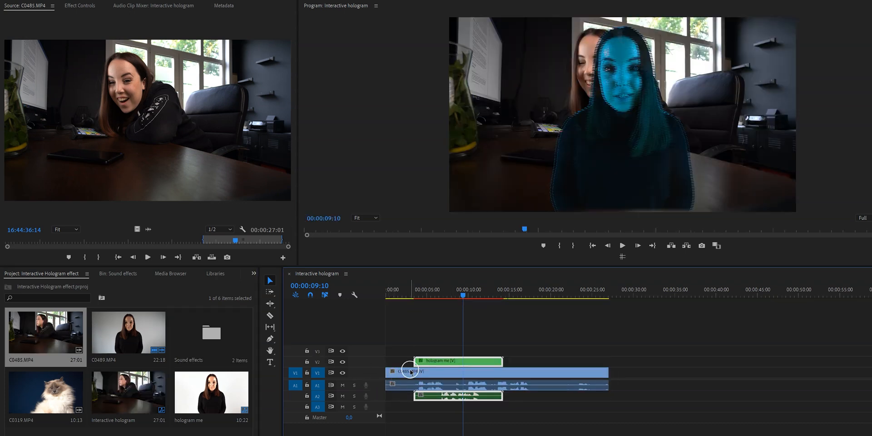
Apply the perspective effect to the hologram, pin its corners above the phone, then clear the search
type("3d")
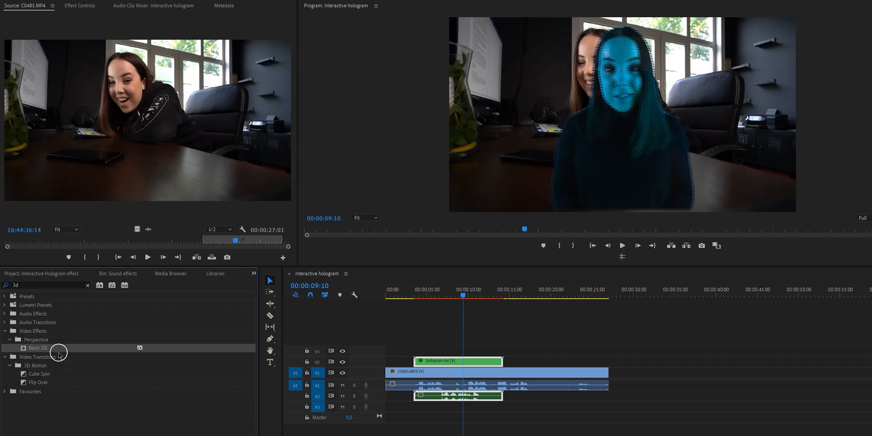
left_click(80, 6)
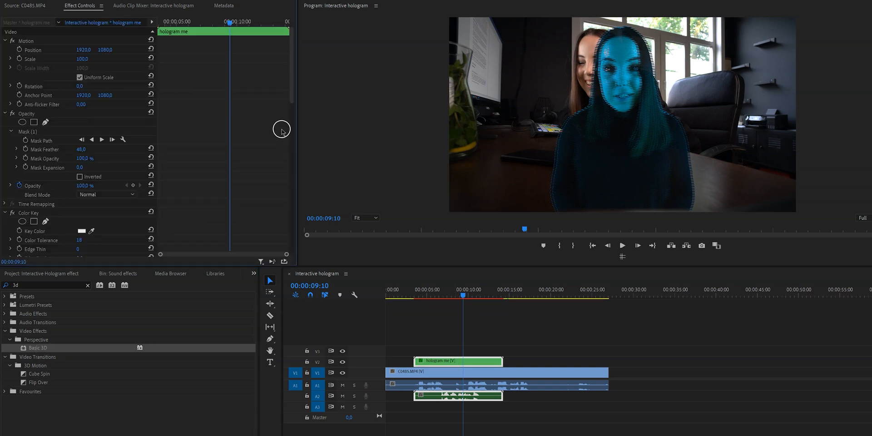
scroll("down", 3)
type("corner pin")
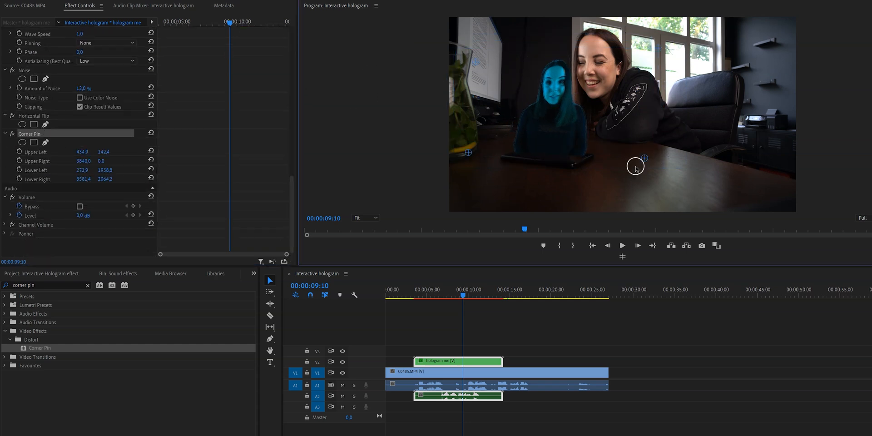
left_click_drag(645, 158, 640, 170)
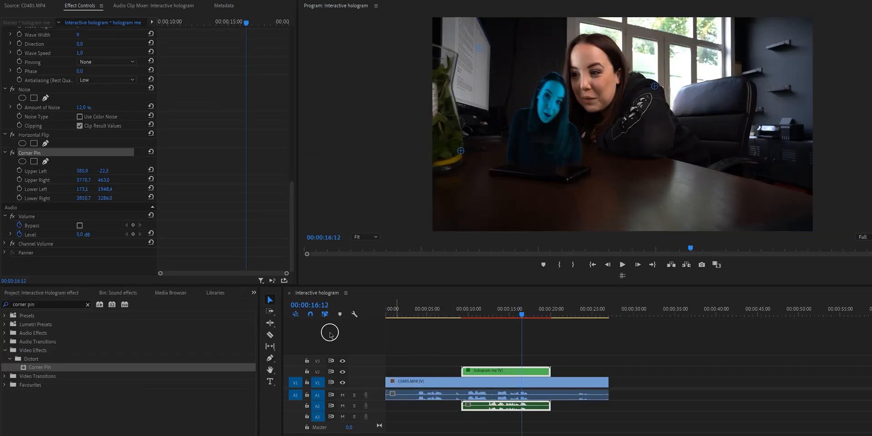
left_click(88, 305)
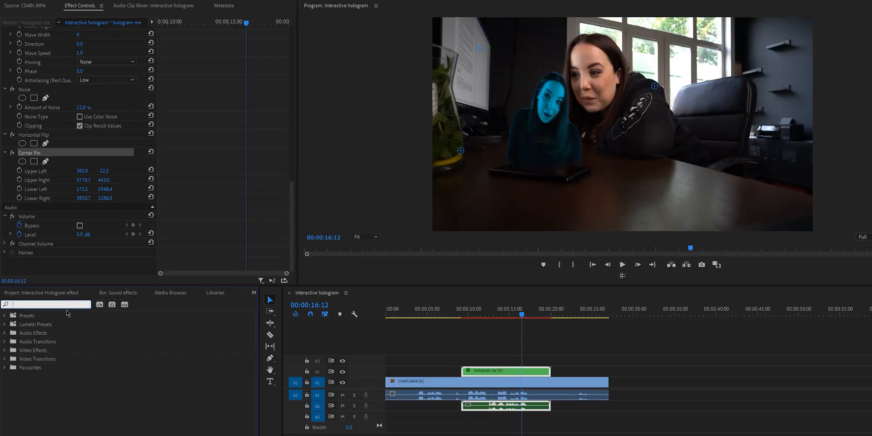
Apply Alpha Glow to the hologram with a blue start colour and a raised Glow value
type("glow")
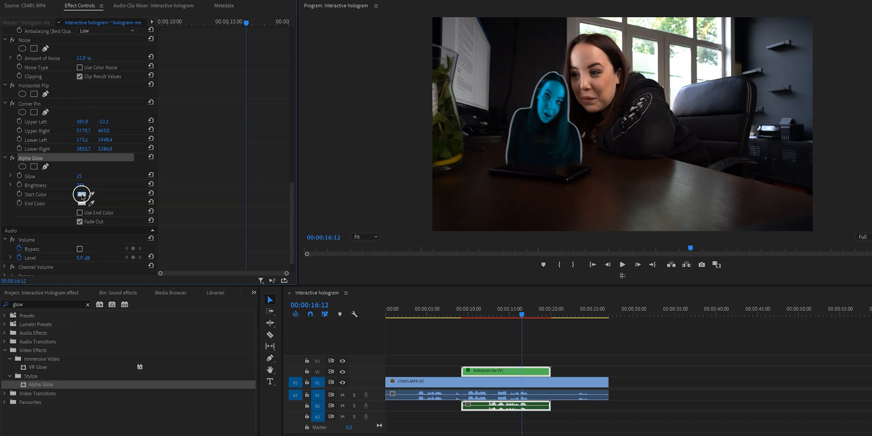
left_click(81, 194)
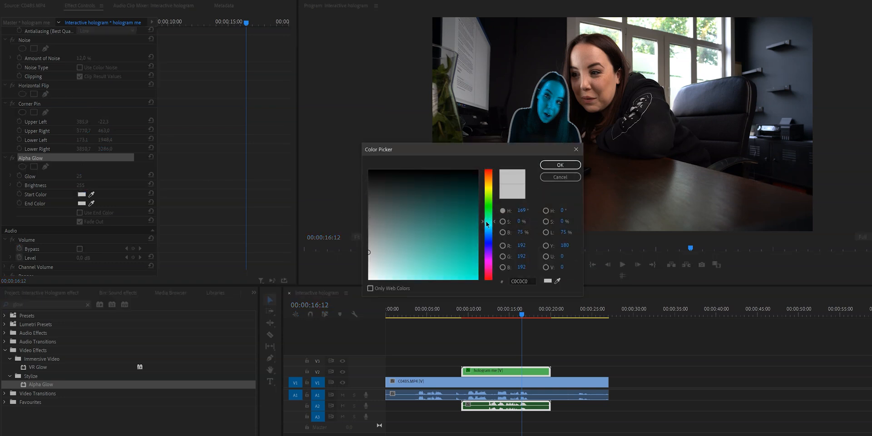
left_click(560, 165)
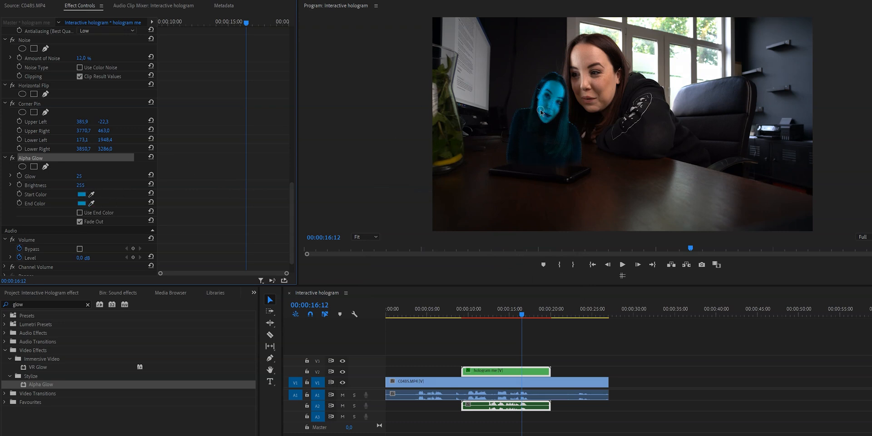
left_click_drag(79, 175, 84, 175)
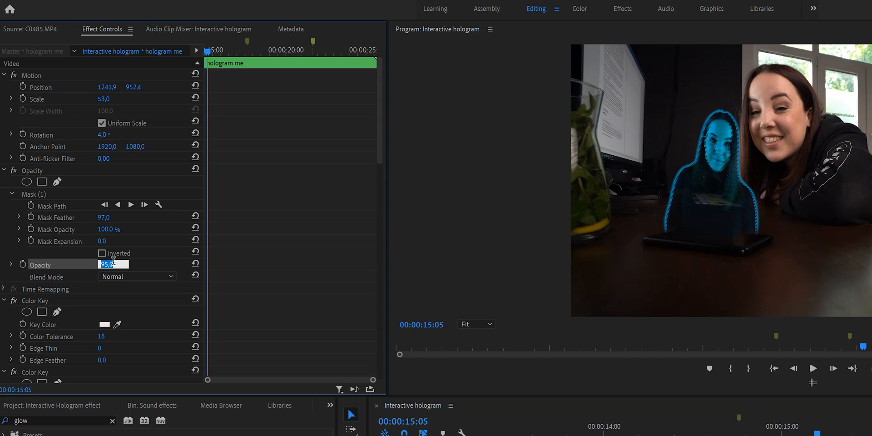
Enter 70 in the hologram's Opacity field
type("70.0")
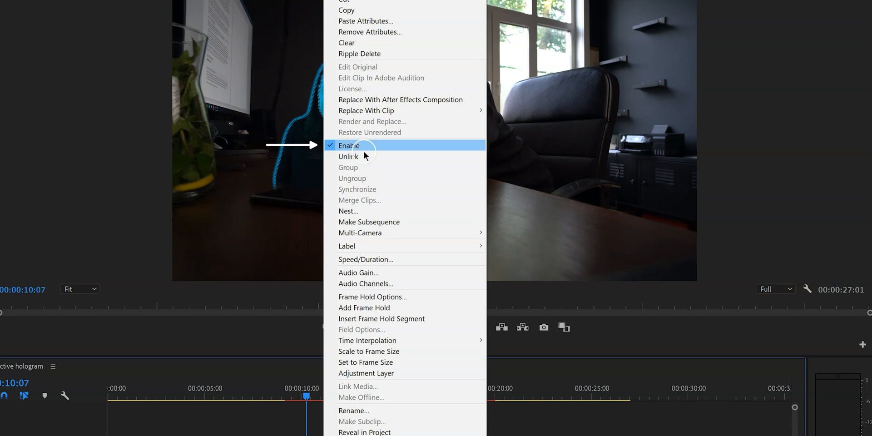
Disable the hologram clip, play back the desk footage, and slide the clip later
left_click(349, 146)
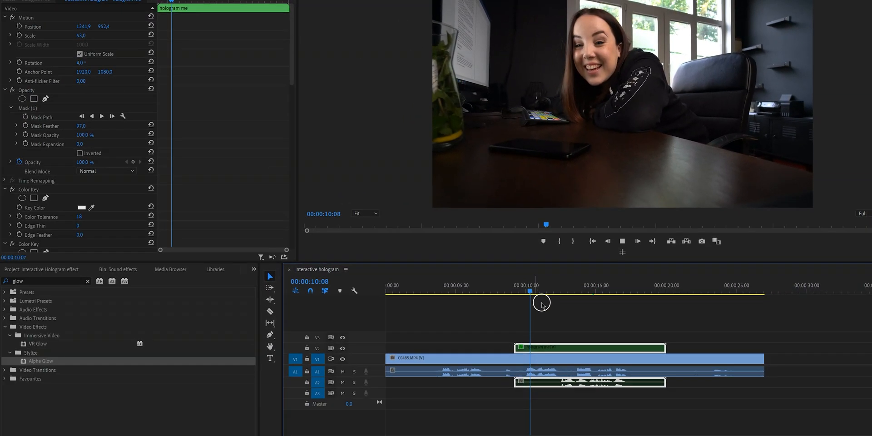
key("m")
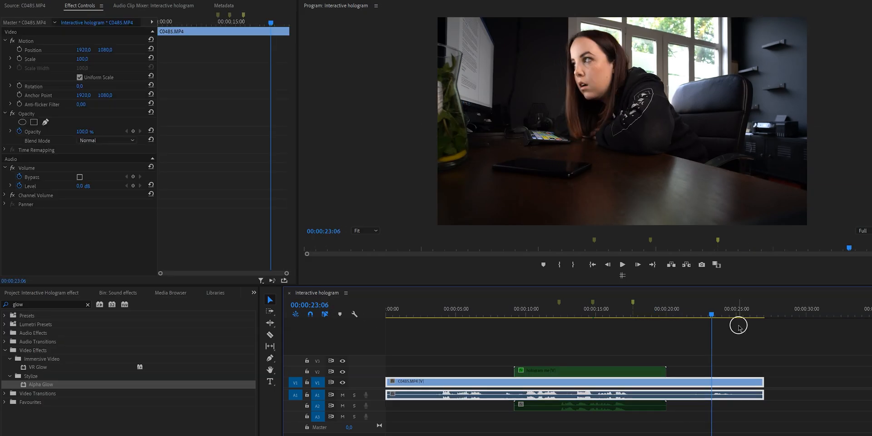
right_click(567, 371)
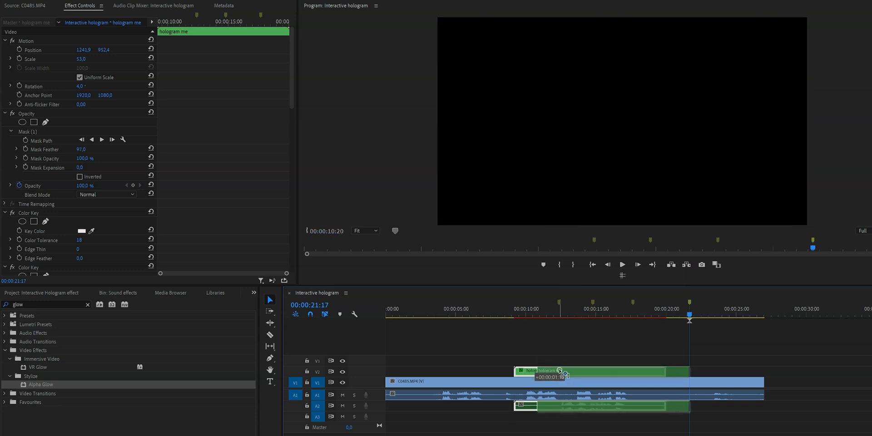
left_click_drag(561, 370, 608, 367)
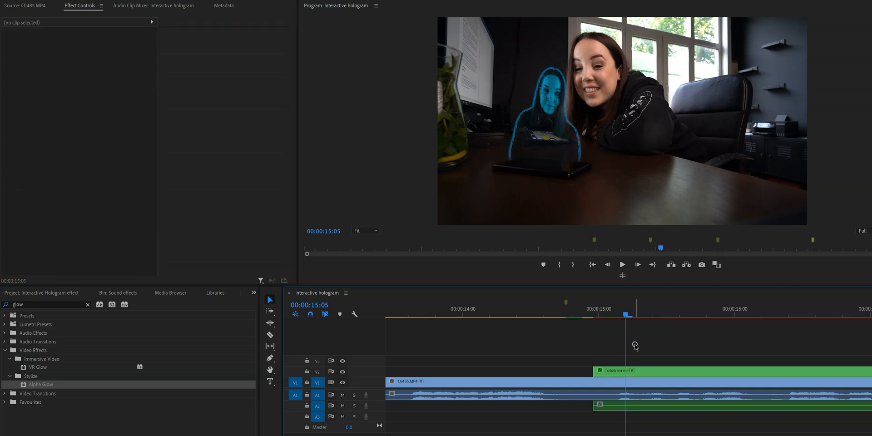
Keyframe the hologram clip's Position and set Scale to 0 on its first frame
left_click(637, 371)
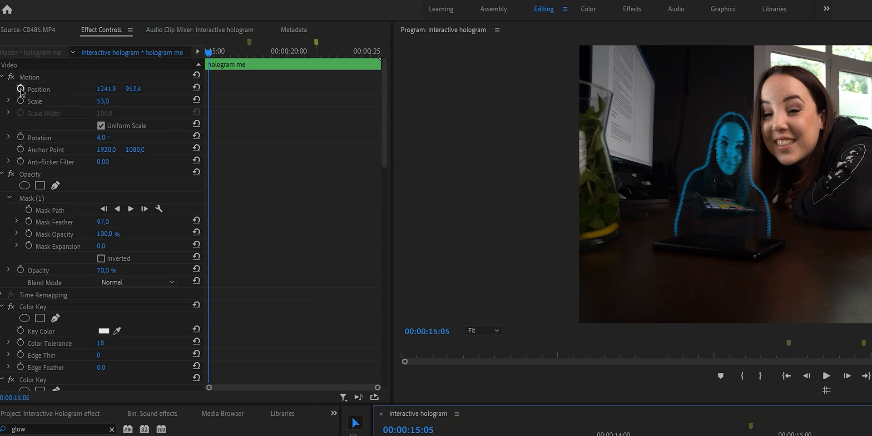
left_click(21, 89)
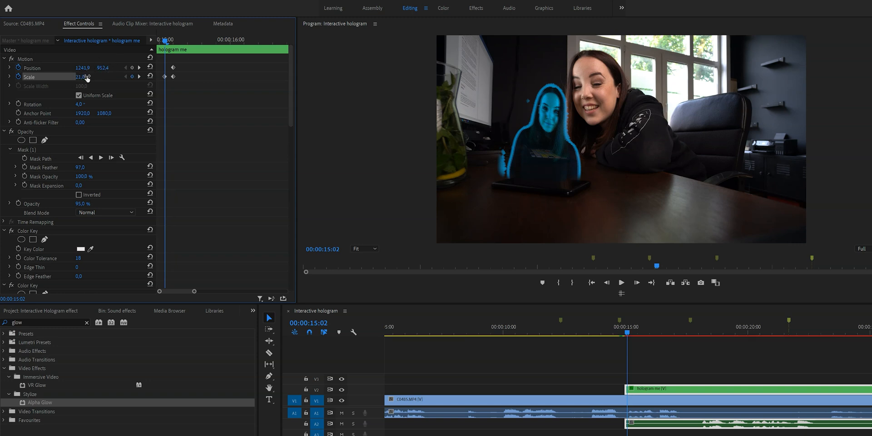
left_click_drag(84, 76, 84, 76)
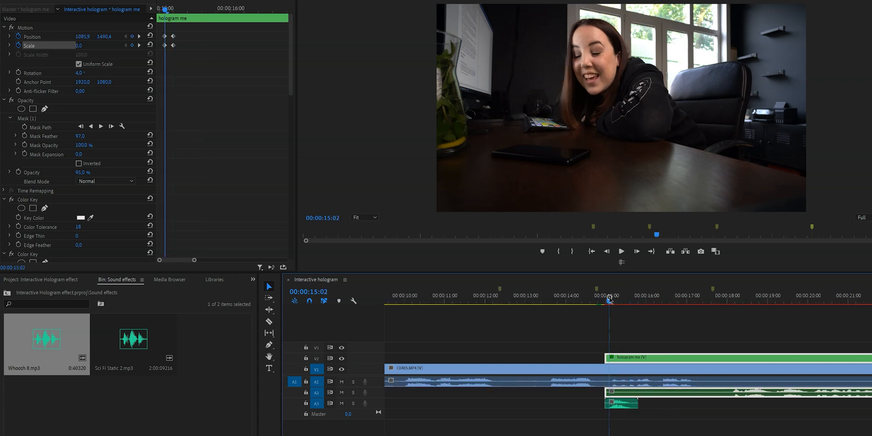
Move the playhead to about 17 seconds and browse the effects list for the highpass filter
left_click(621, 251)
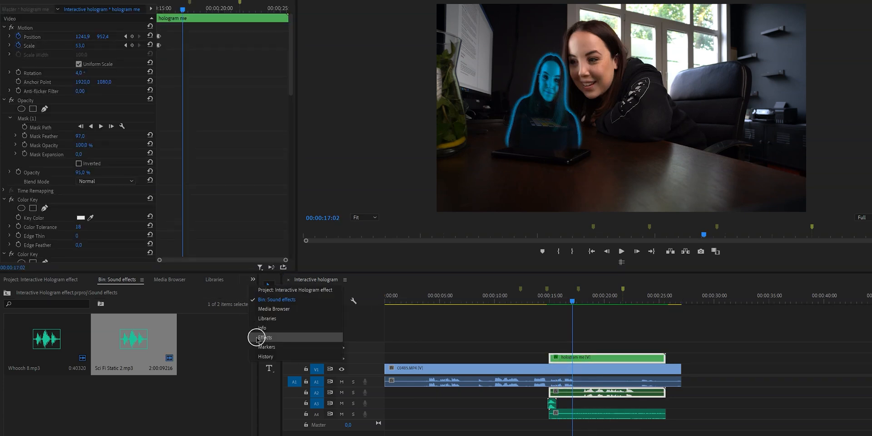
left_click(264, 337)
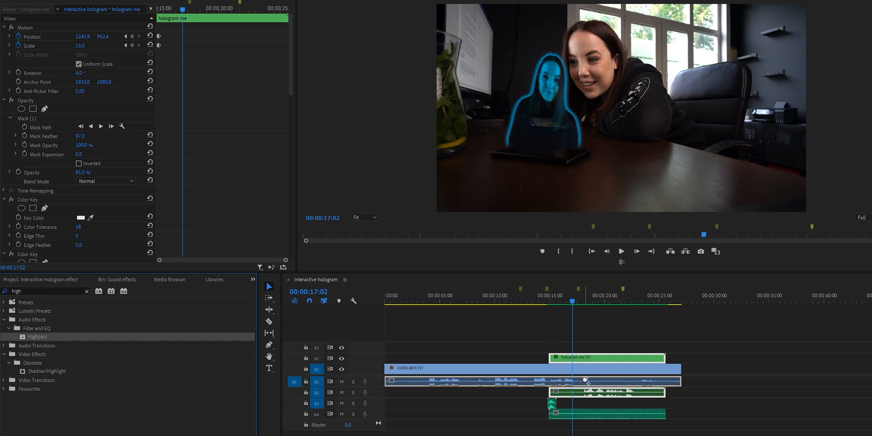
scroll("down", 3)
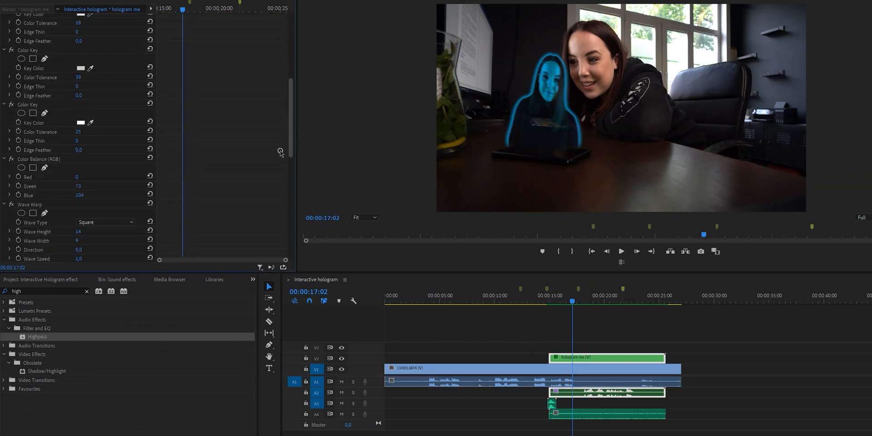
scroll("down", 3)
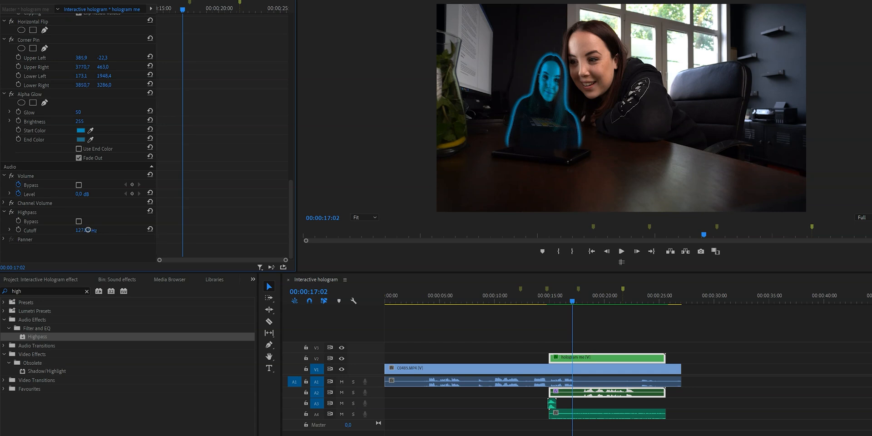